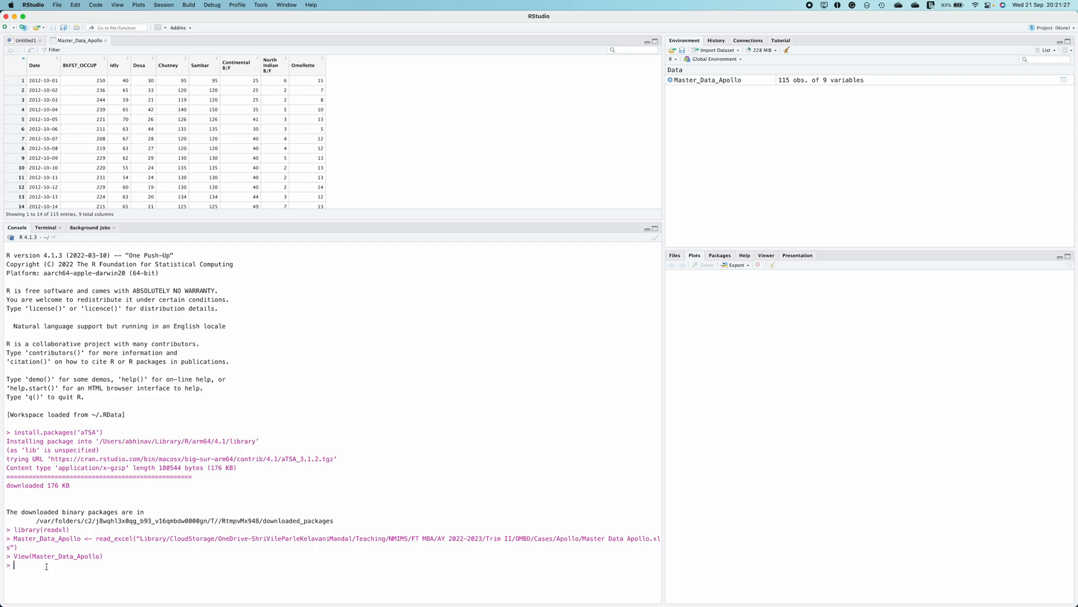
Attach the aTSA package with library('aTSA') in the console
text(library('aTSA)
text(adf.test(Mas)
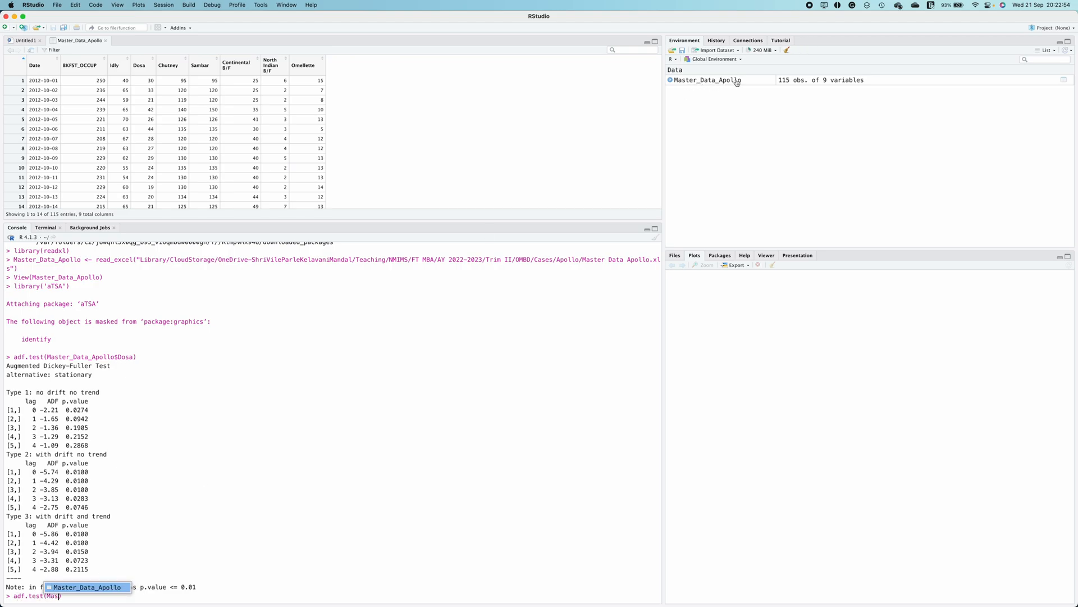
Run adf.test on Master_Data_Apollo$Chutney with nlag = 10 to get lag 0–9 p-values
key(Return)
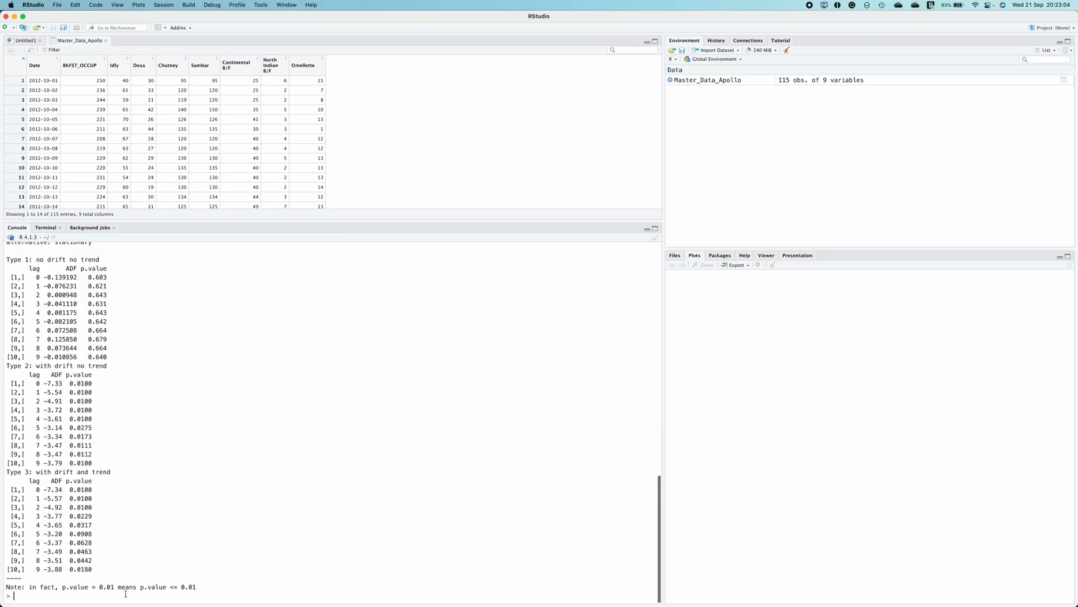